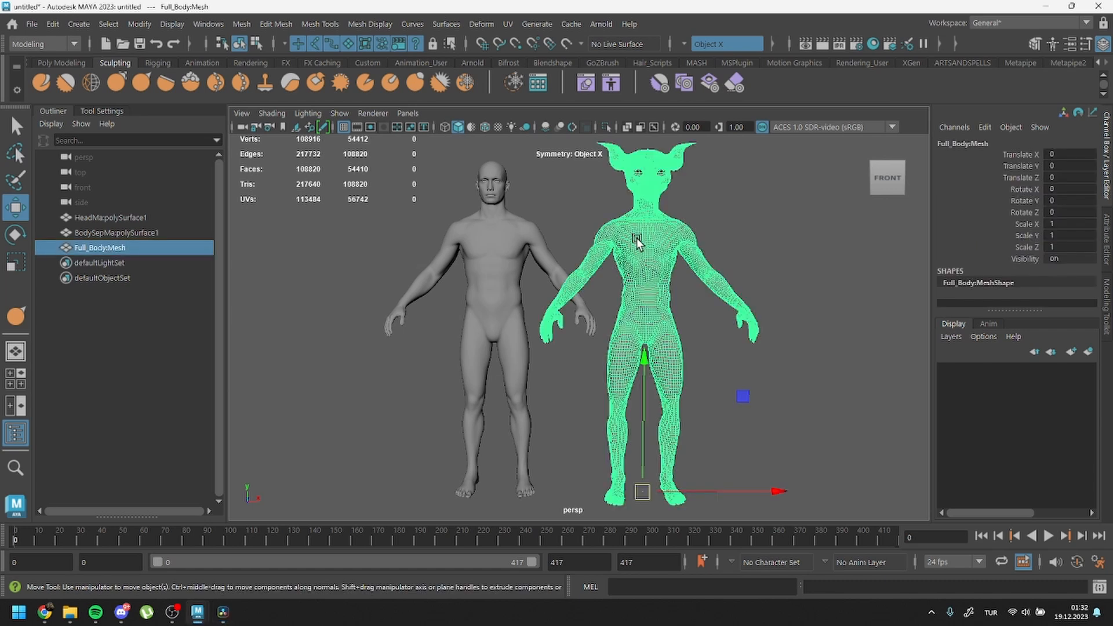
mouse_move(642, 241)
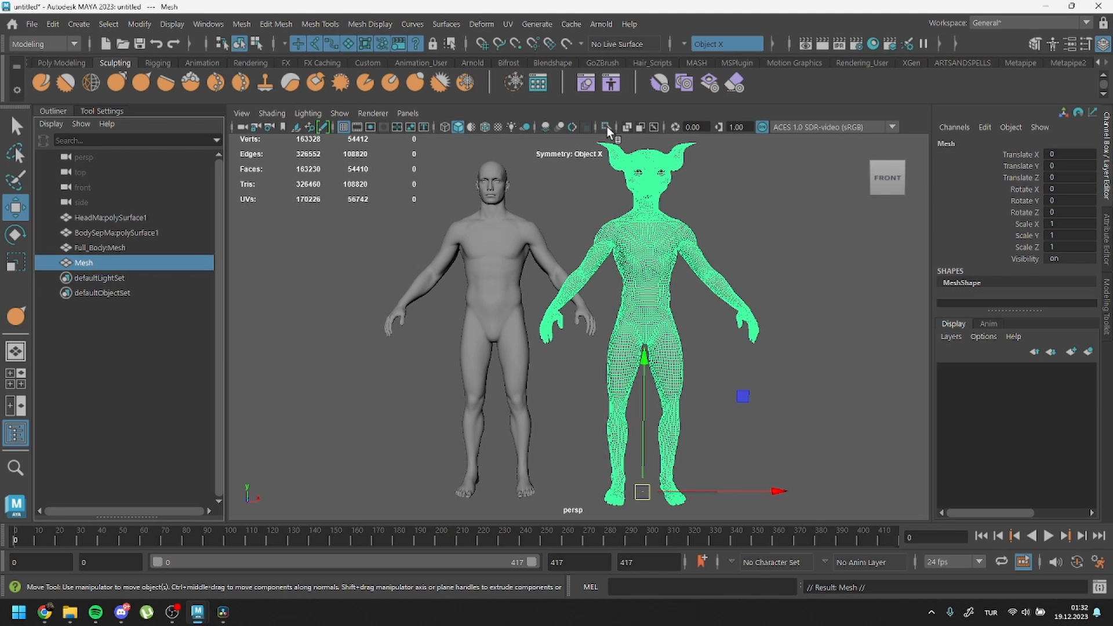
- In the UV Editor, delete the body UV shell faces from the duplicate so only the head remains
left_click(507, 23)
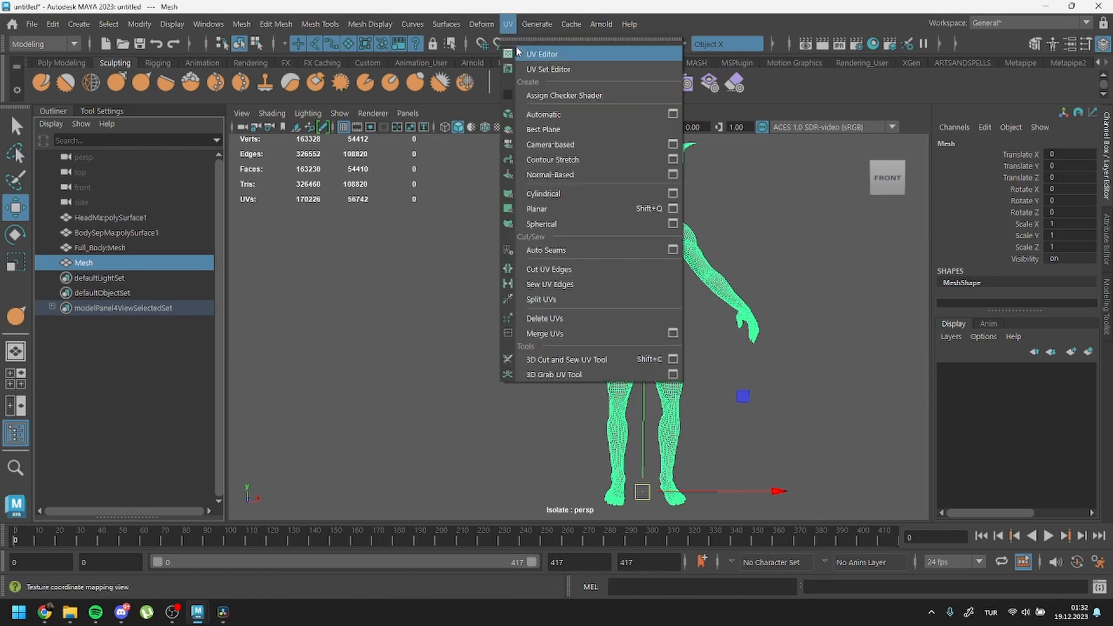
left_click(543, 53)
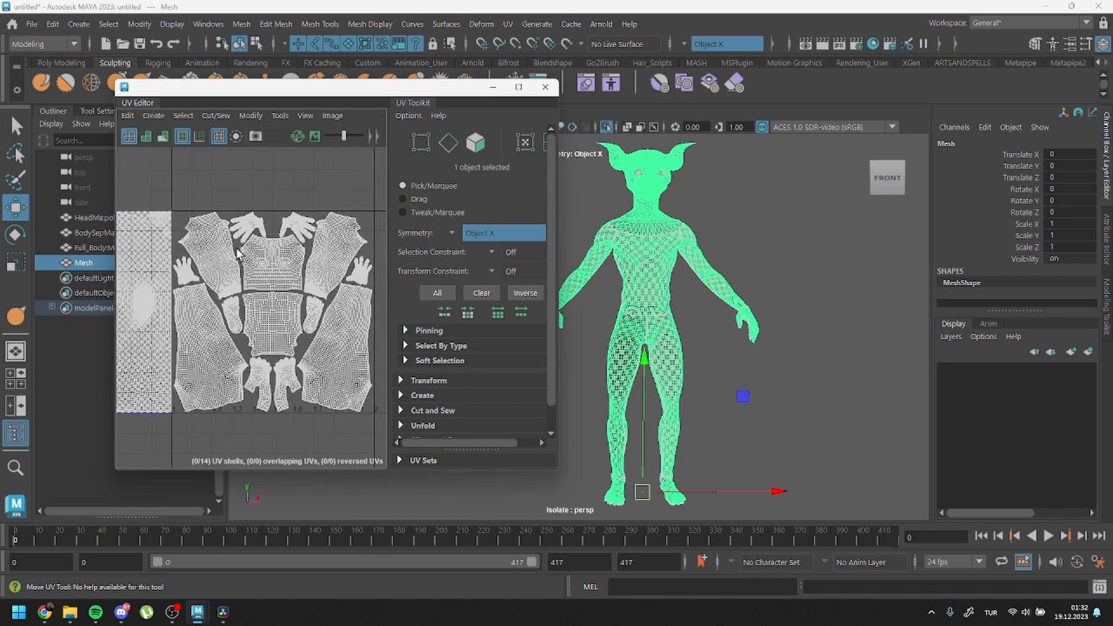
left_click(475, 142)
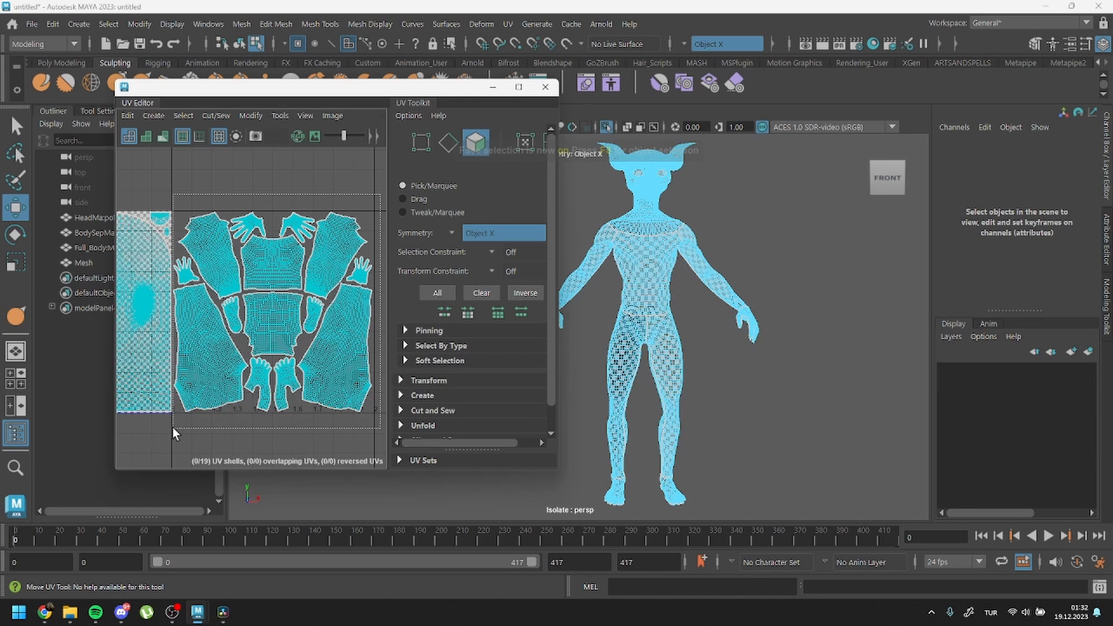
left_click(436, 292)
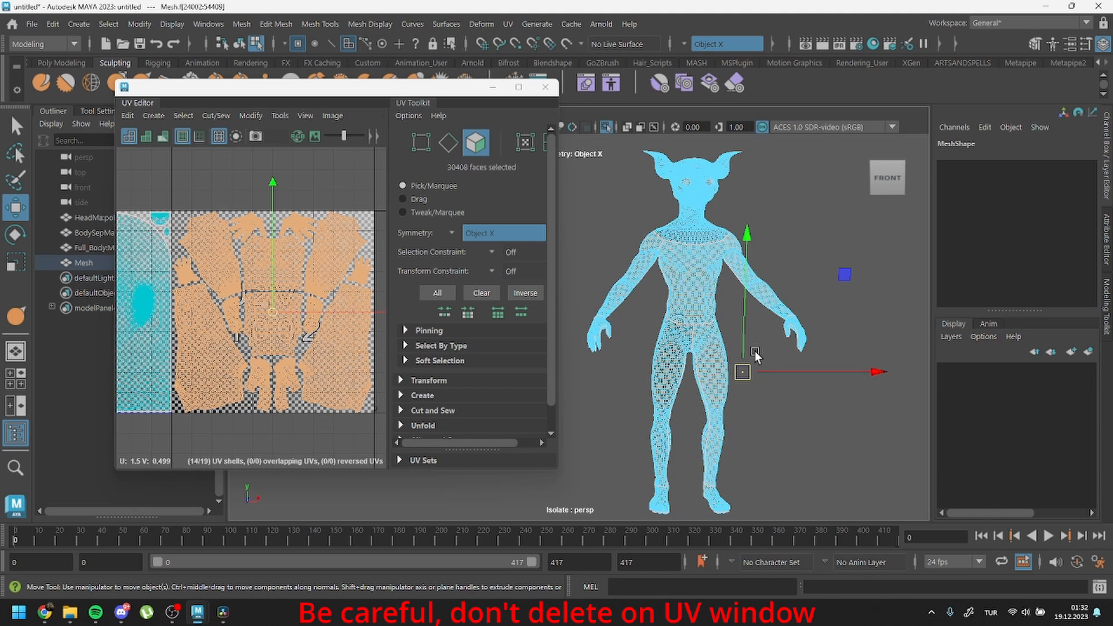
key("Delete")
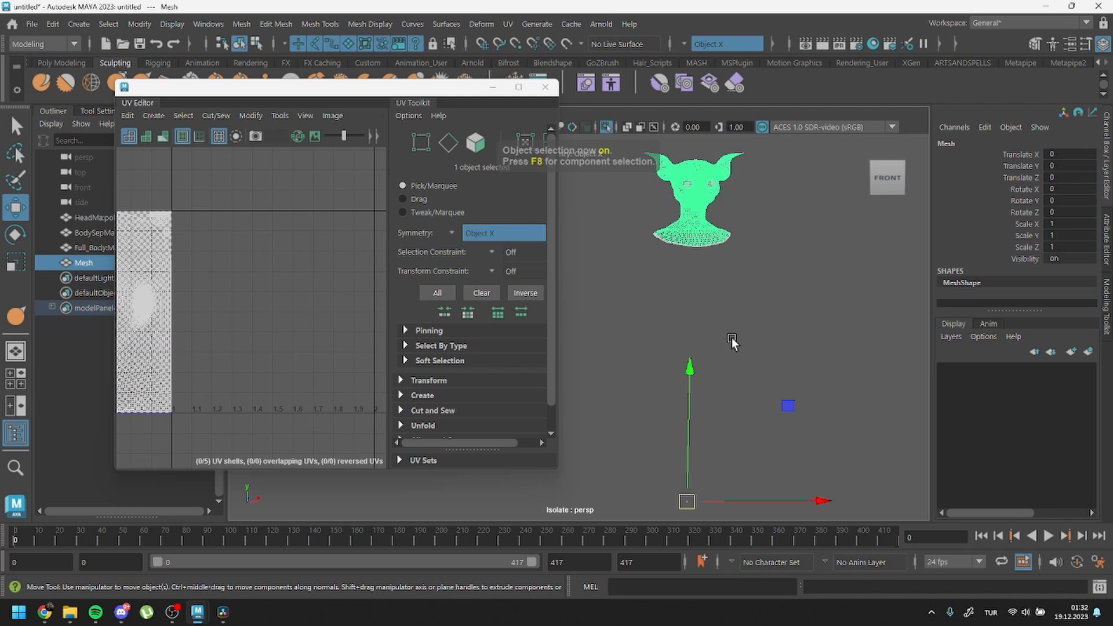
- Select the head faces of the original full body mesh in the UV view
left_click(89, 247)
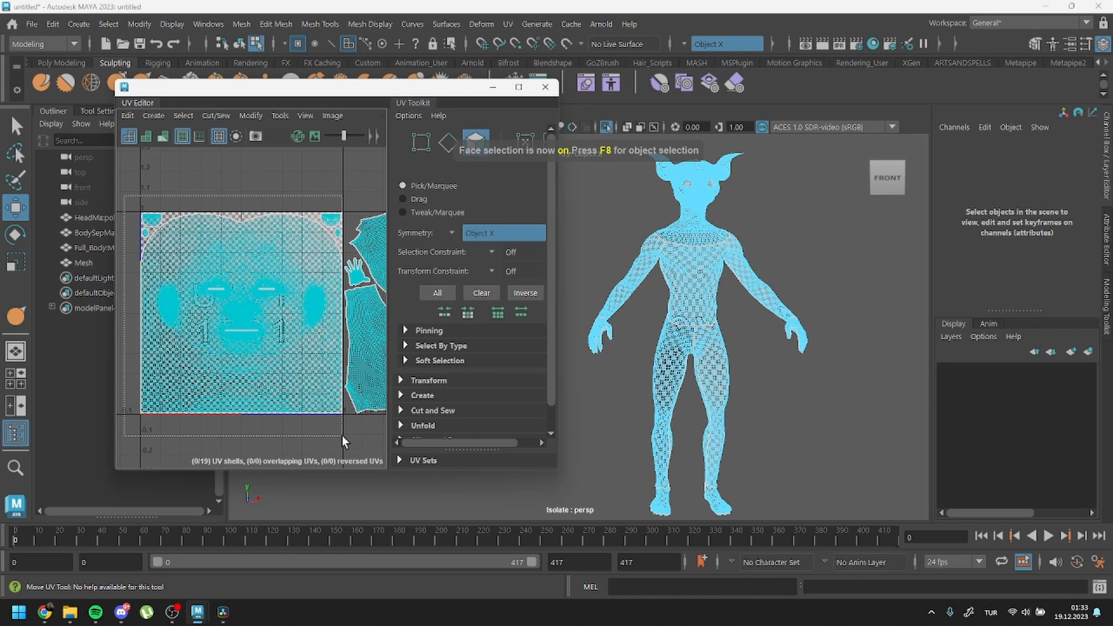
left_click(436, 293)
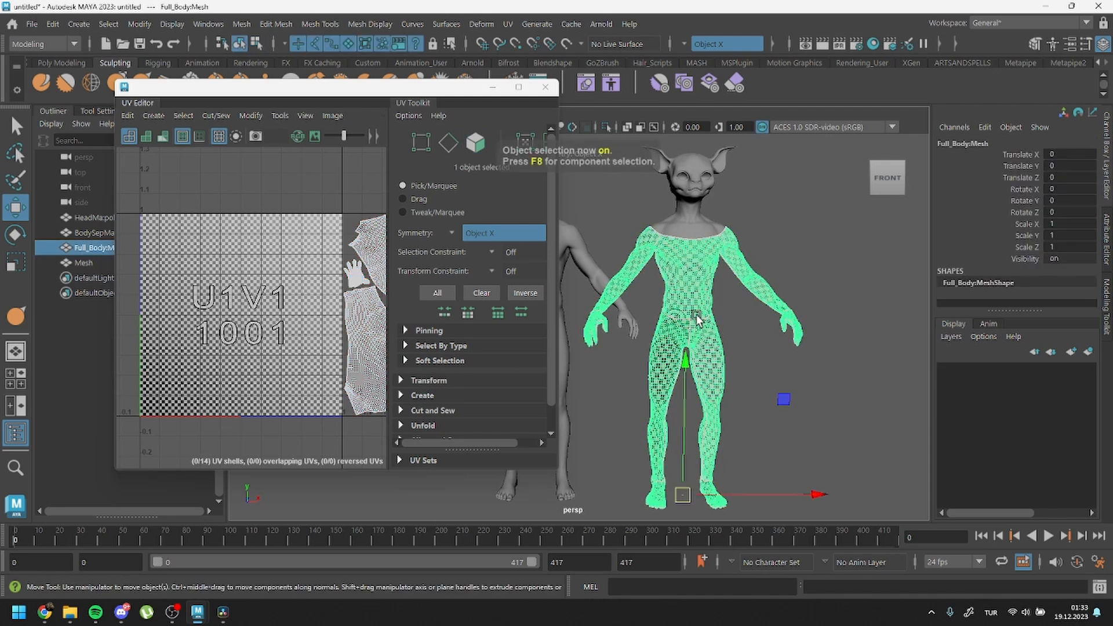
- Clear the selection and close the UV Editor window
left_click(82, 263)
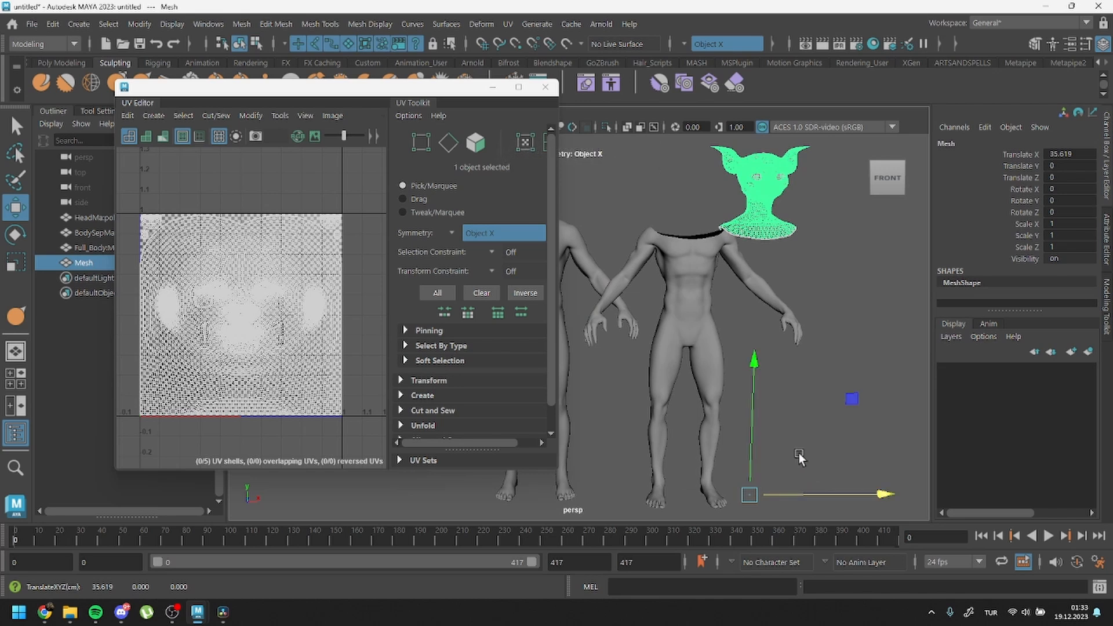
left_click(769, 415)
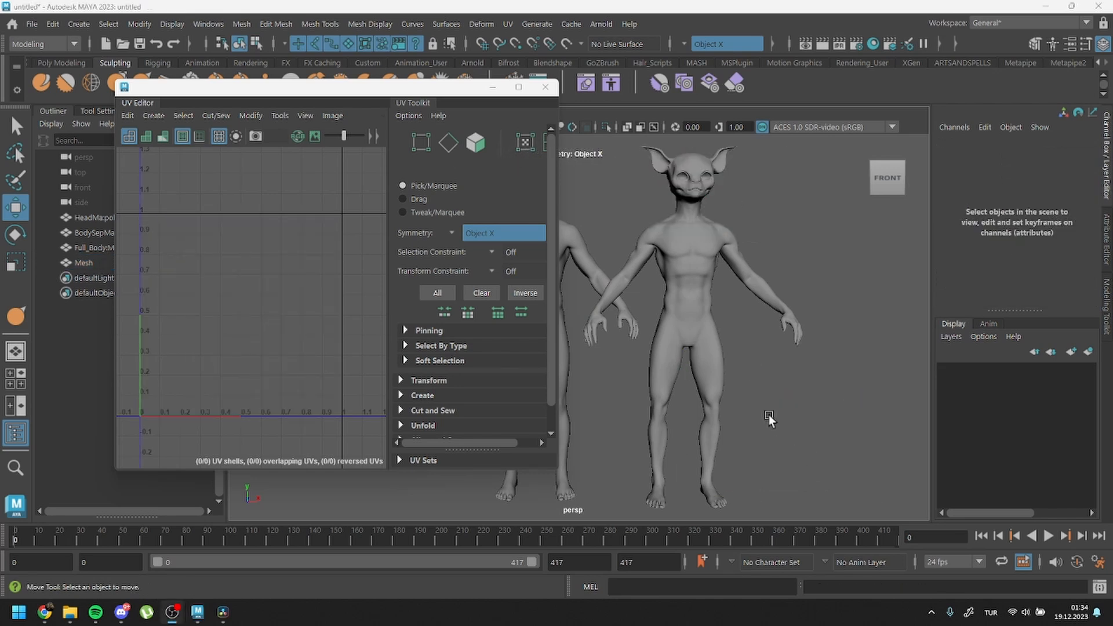
mouse_move(609, 304)
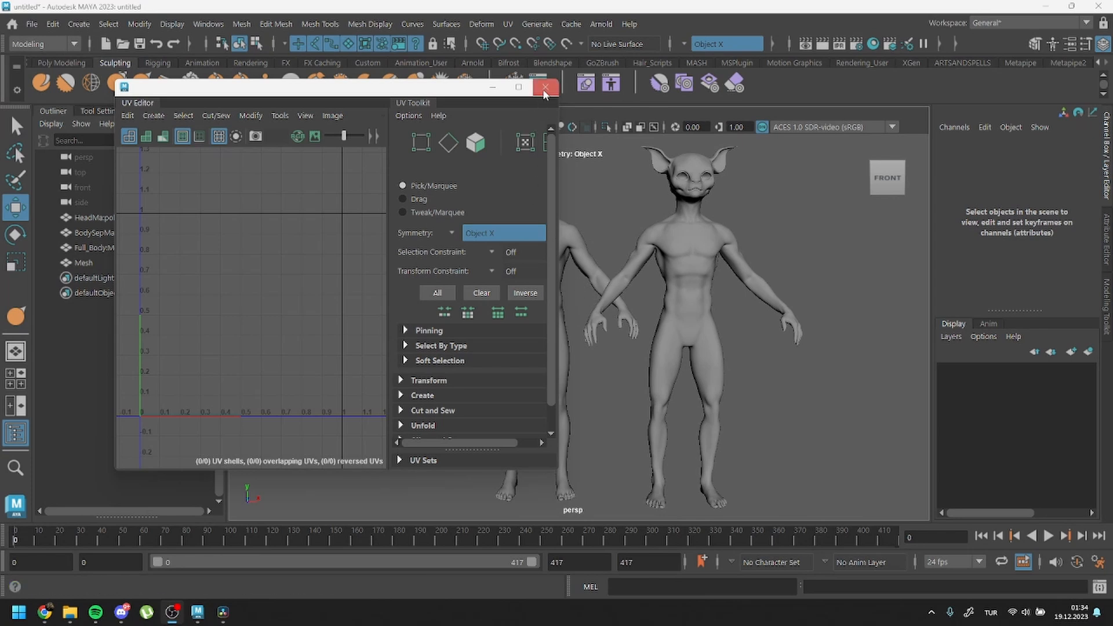
left_click(546, 87)
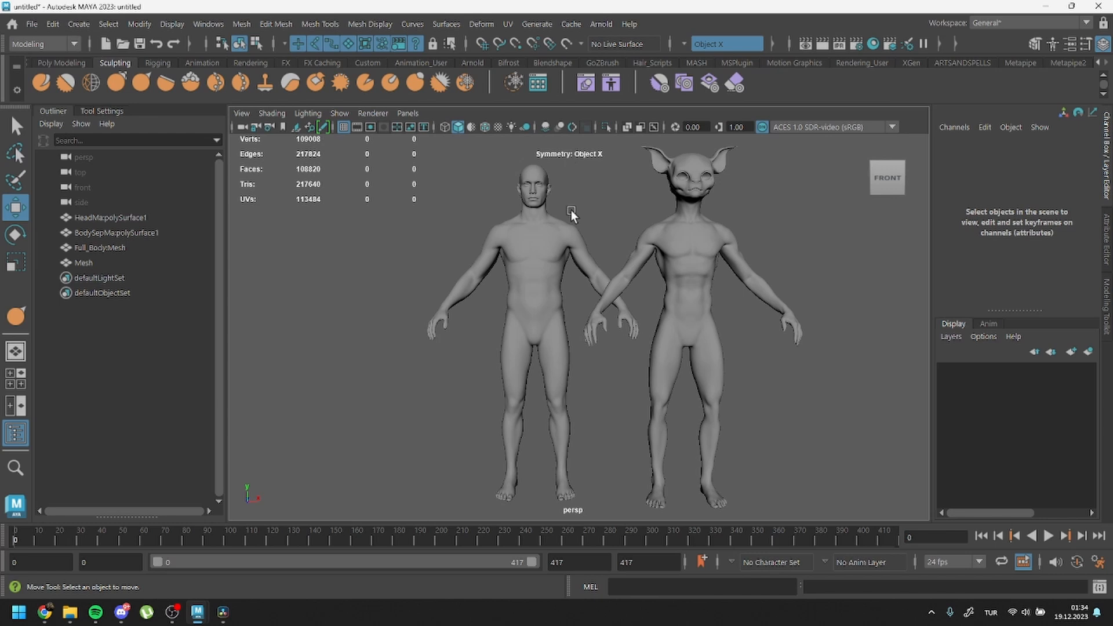
mouse_move(547, 282)
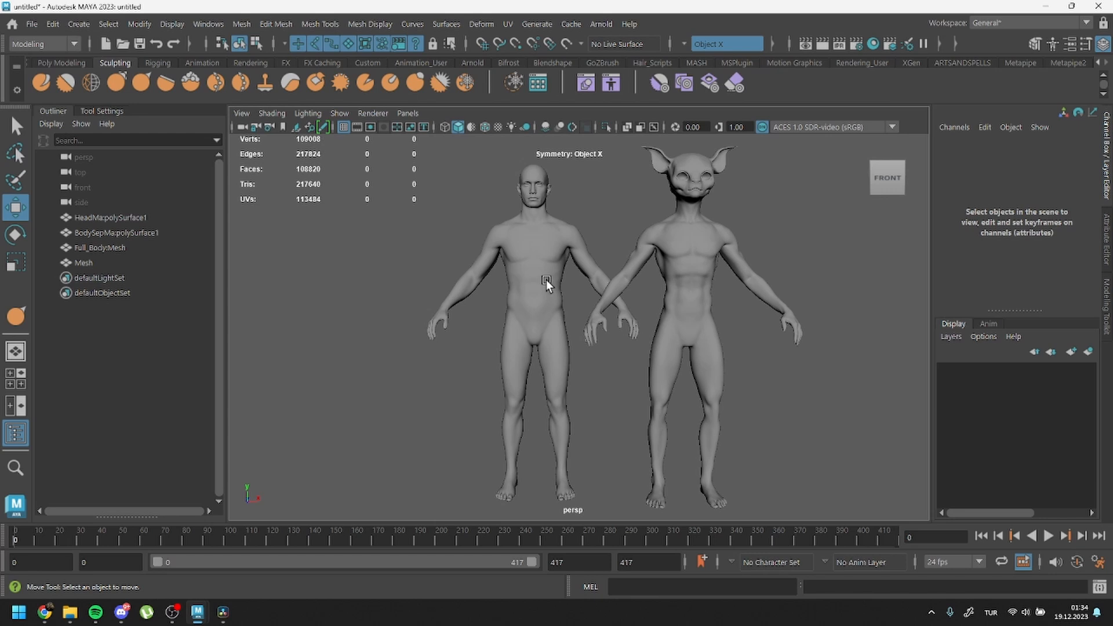
mouse_move(547, 285)
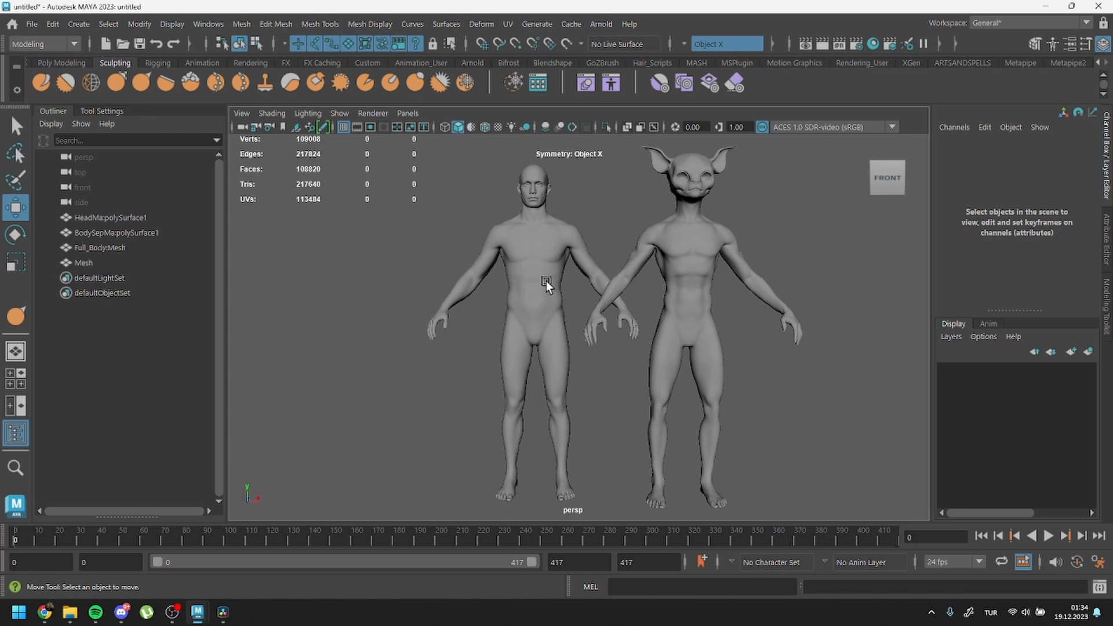
mouse_move(538, 295)
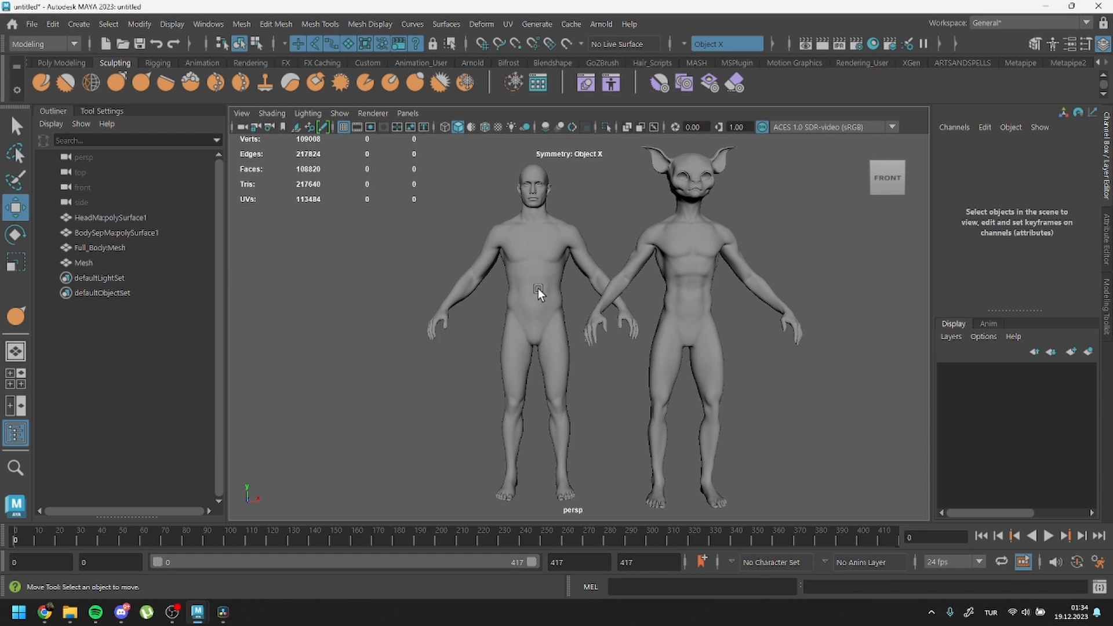
mouse_move(433, 240)
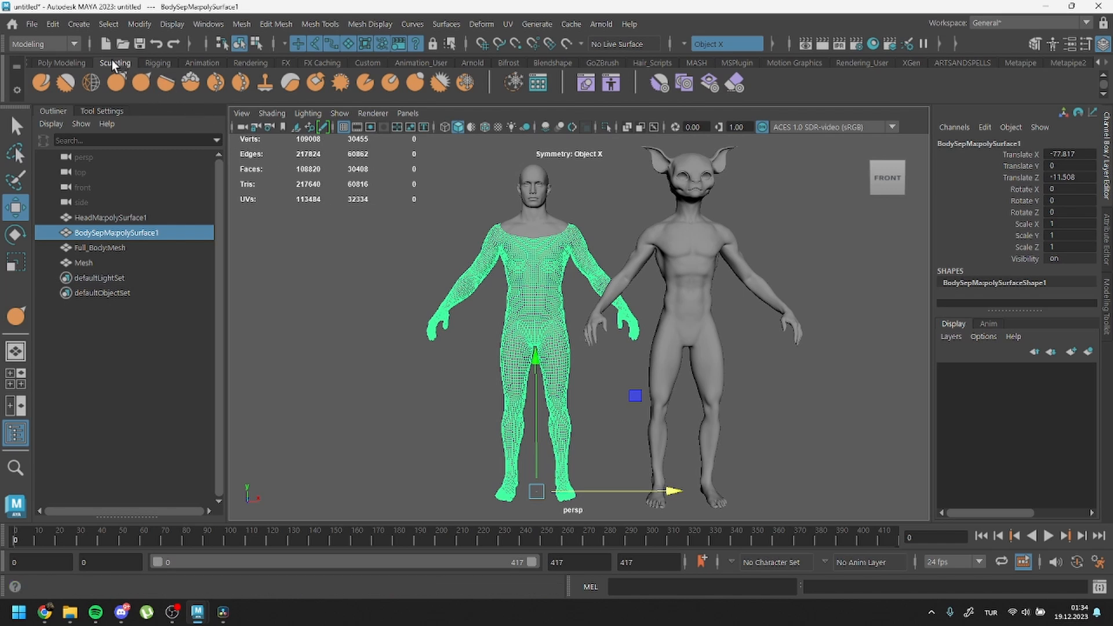
mouse_move(584, 83)
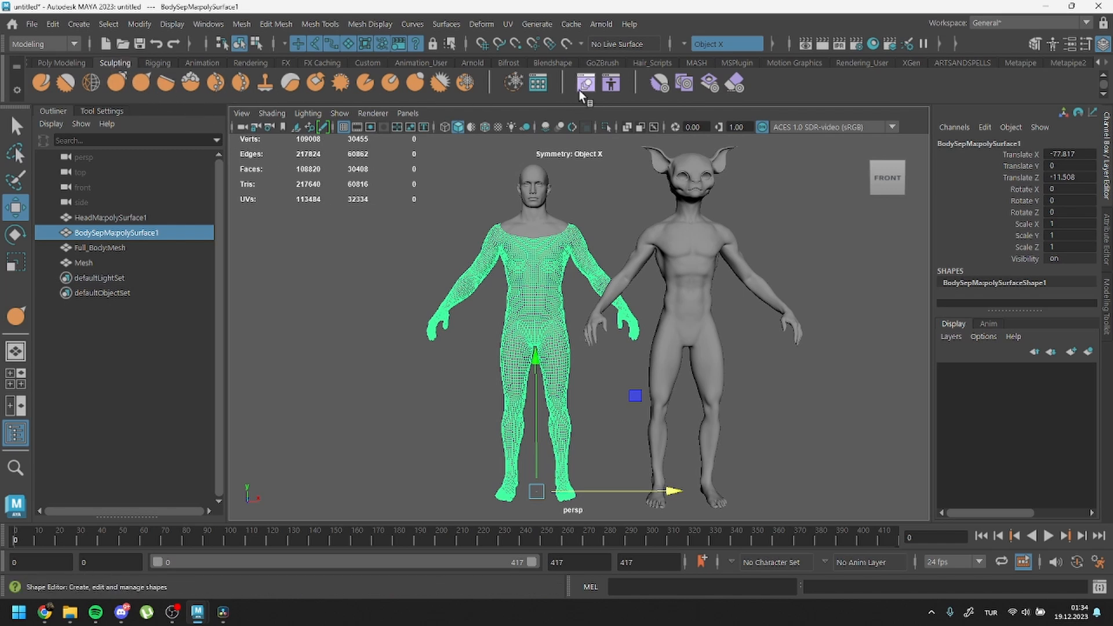
left_click(583, 82)
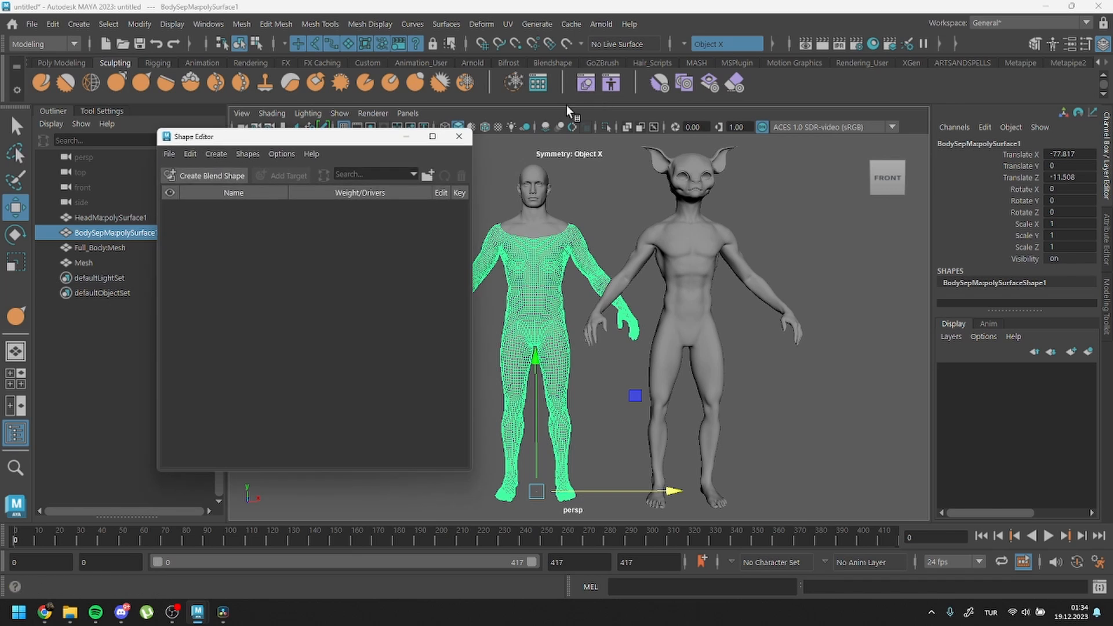
left_click(210, 175)
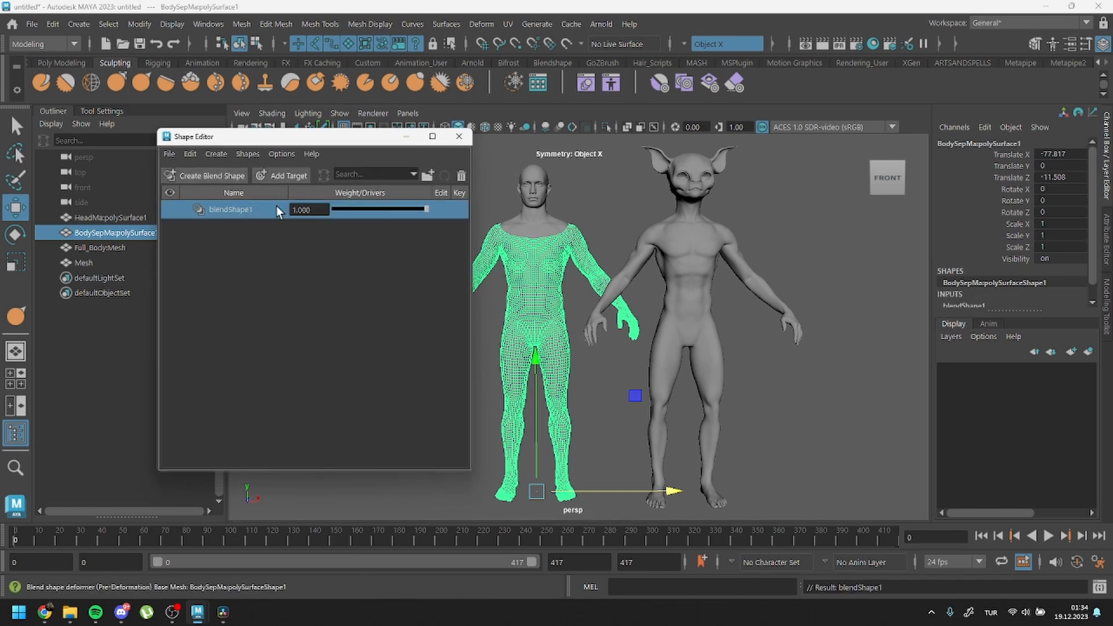
left_click(100, 247)
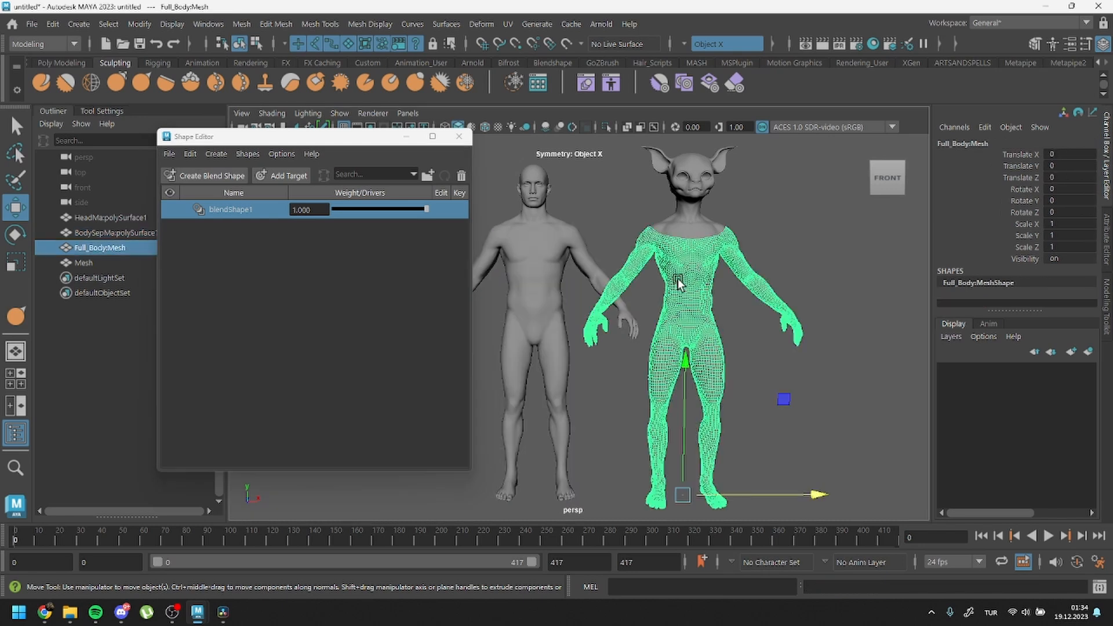
right_click(230, 208)
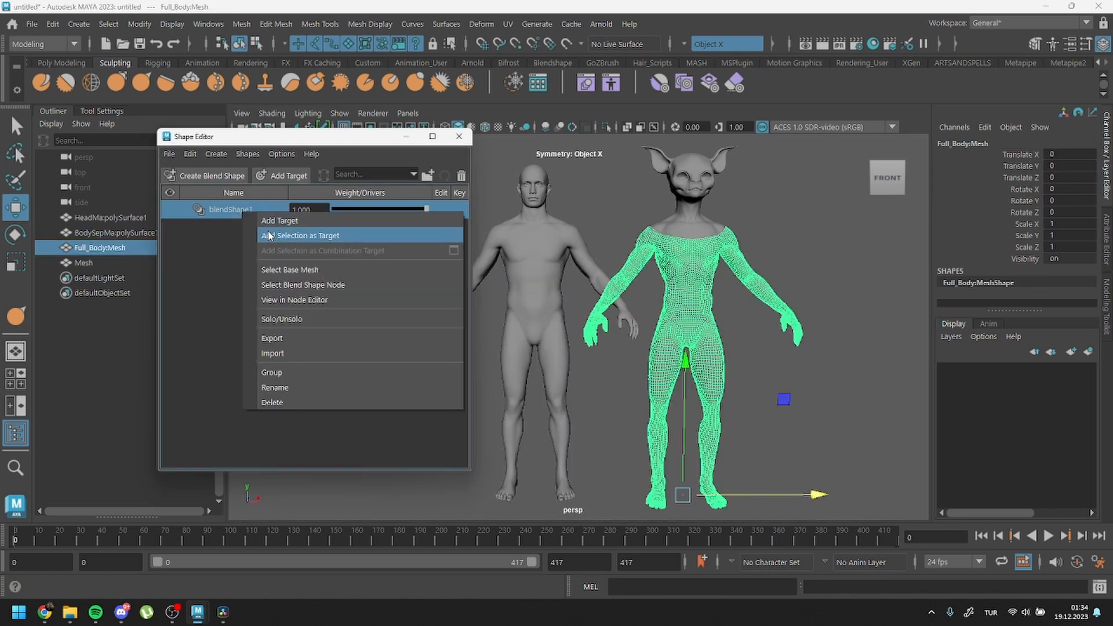
left_click(300, 236)
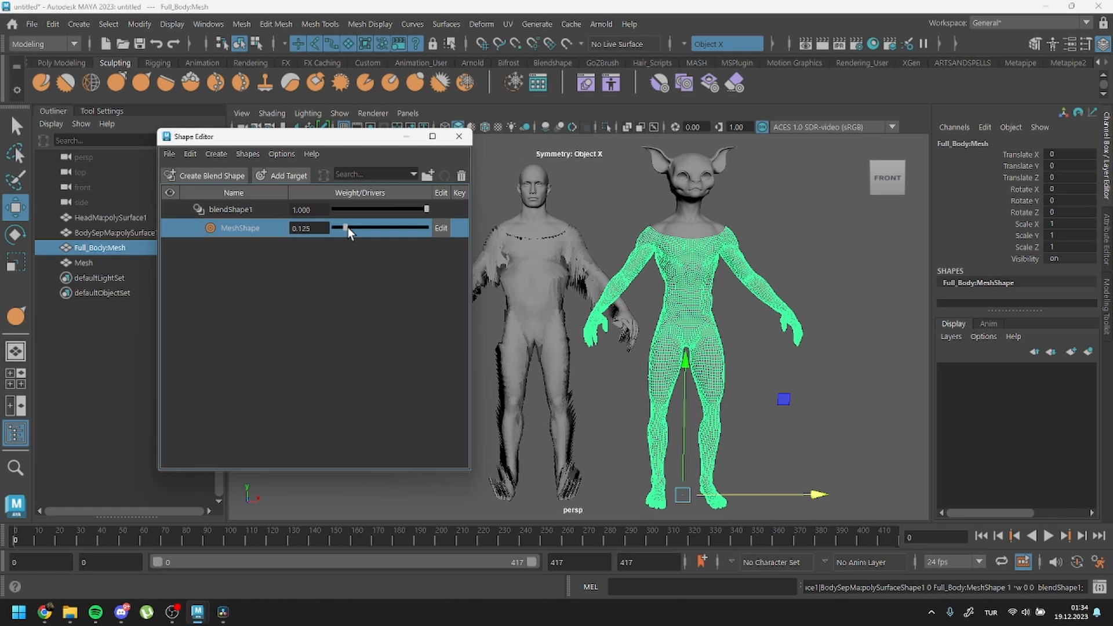
left_click_drag(345, 228, 425, 228)
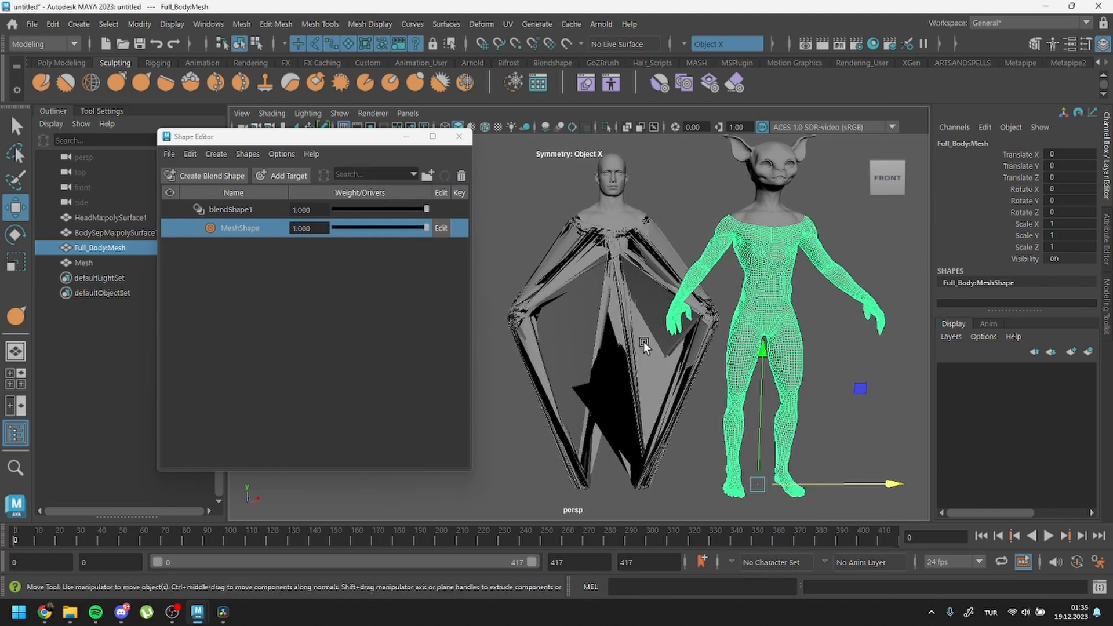
mouse_move(566, 315)
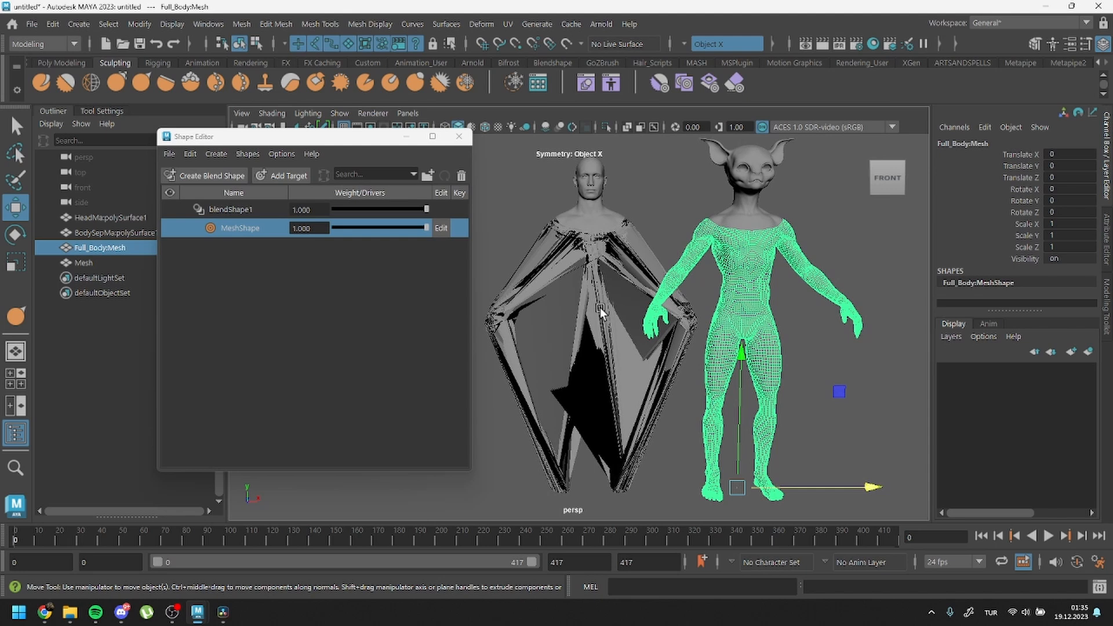
left_click(115, 233)
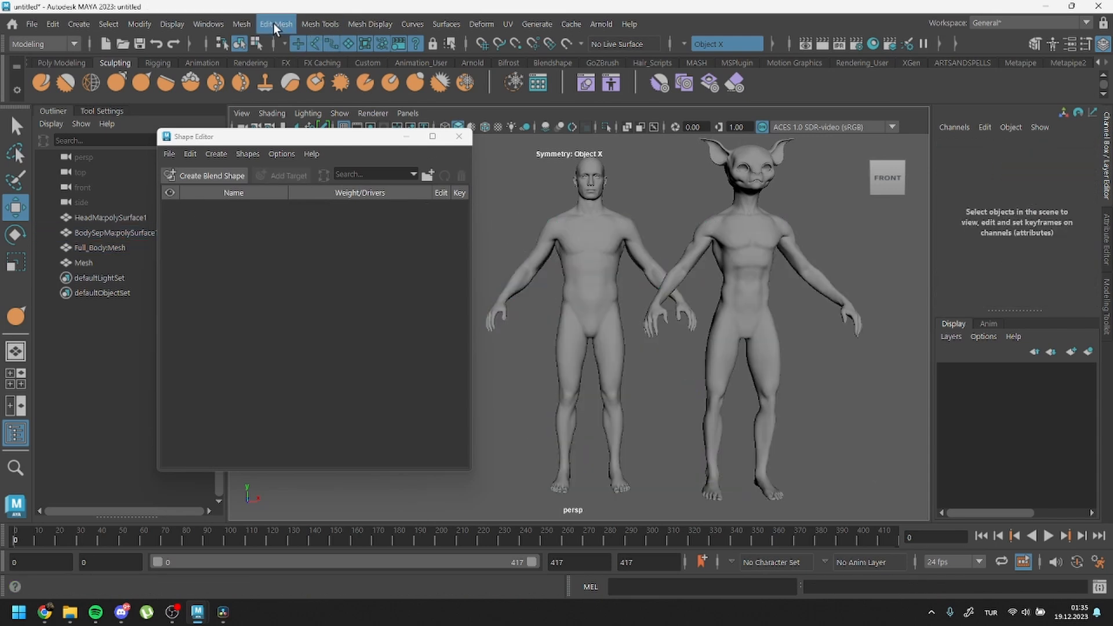
- Transfer vertex order from the MetaHuman body to the creature body using matching reference vertices
left_click(241, 23)
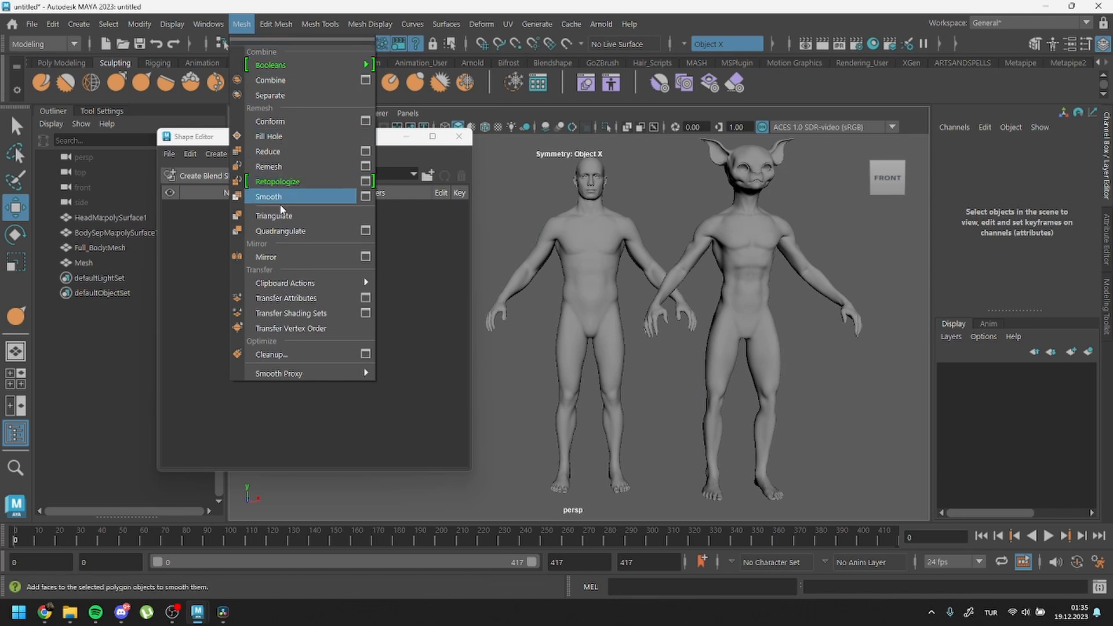
mouse_move(292, 328)
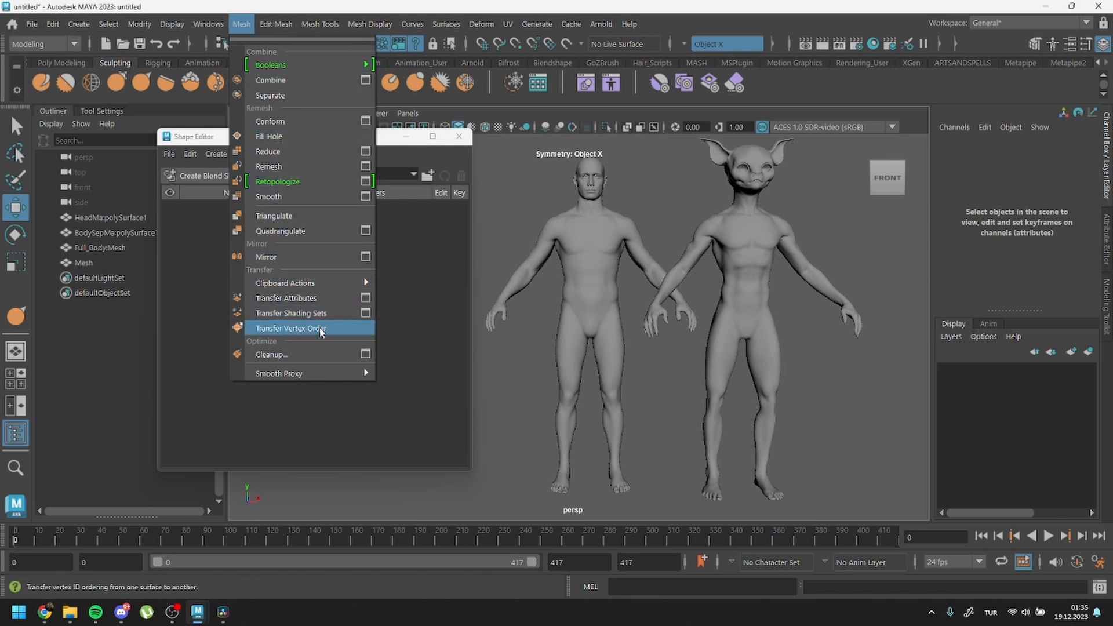
left_click(290, 329)
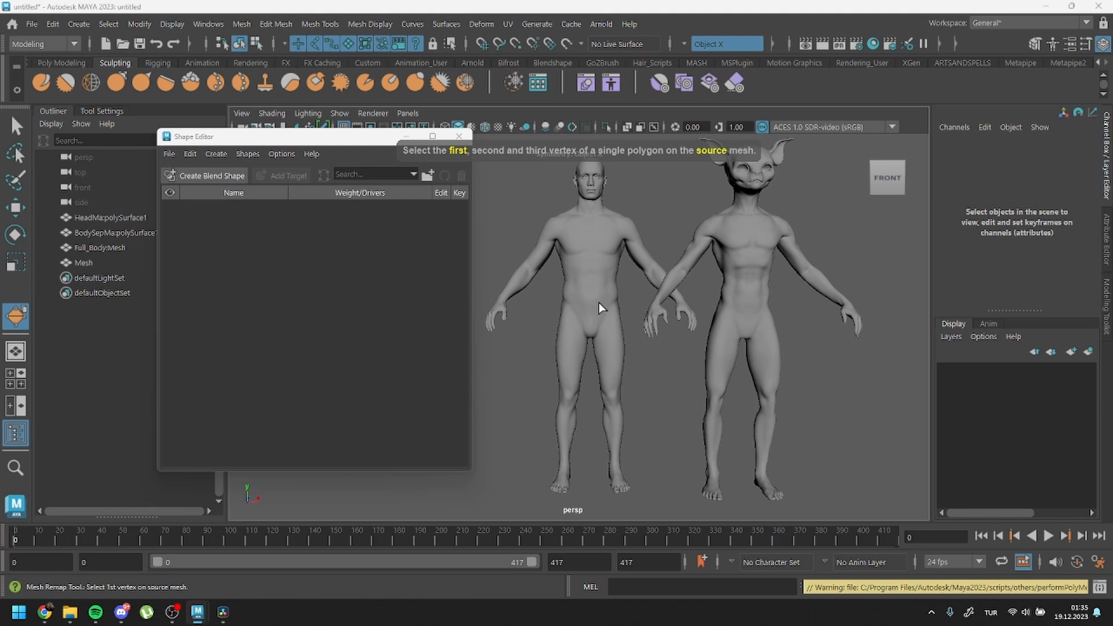
left_click(599, 291)
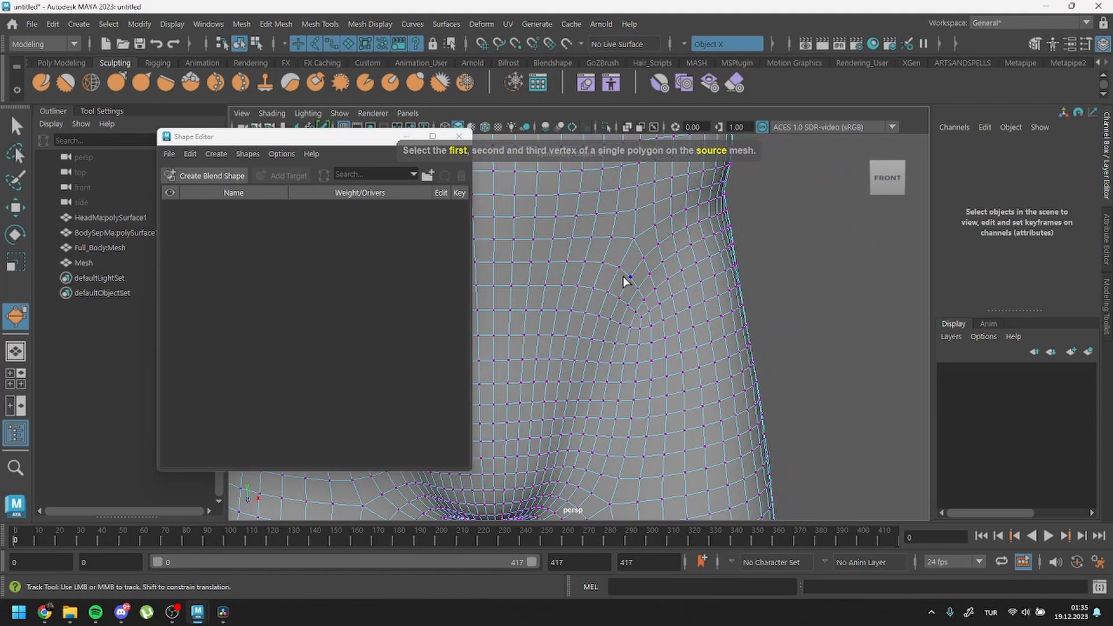
left_click(627, 276)
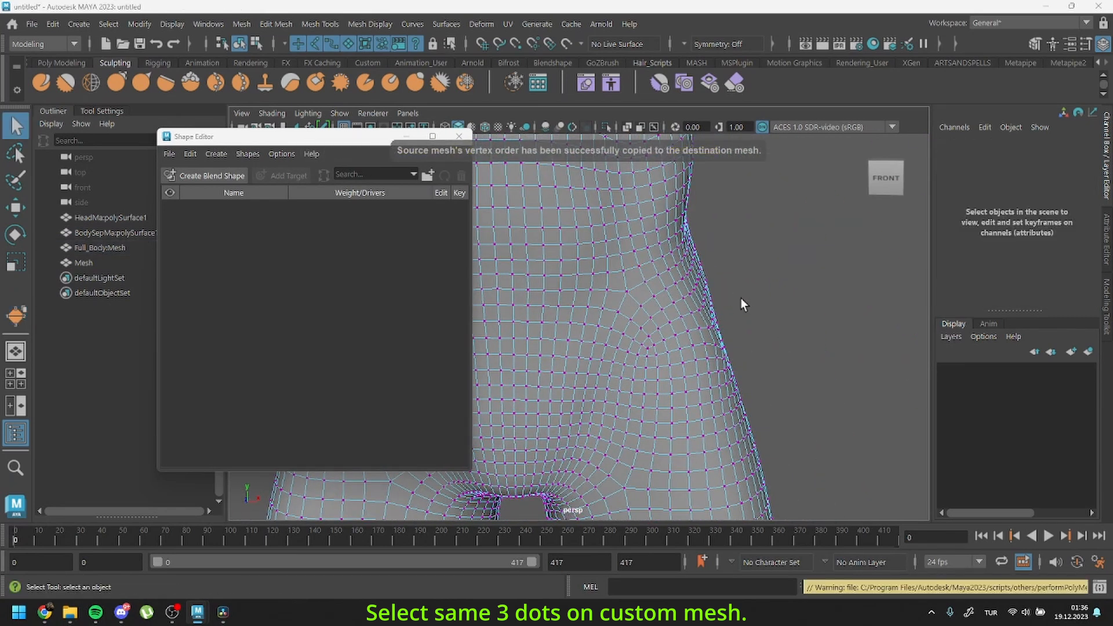
- Reselect the MetaHuman body mesh for a new blend shape
left_click(98, 247)
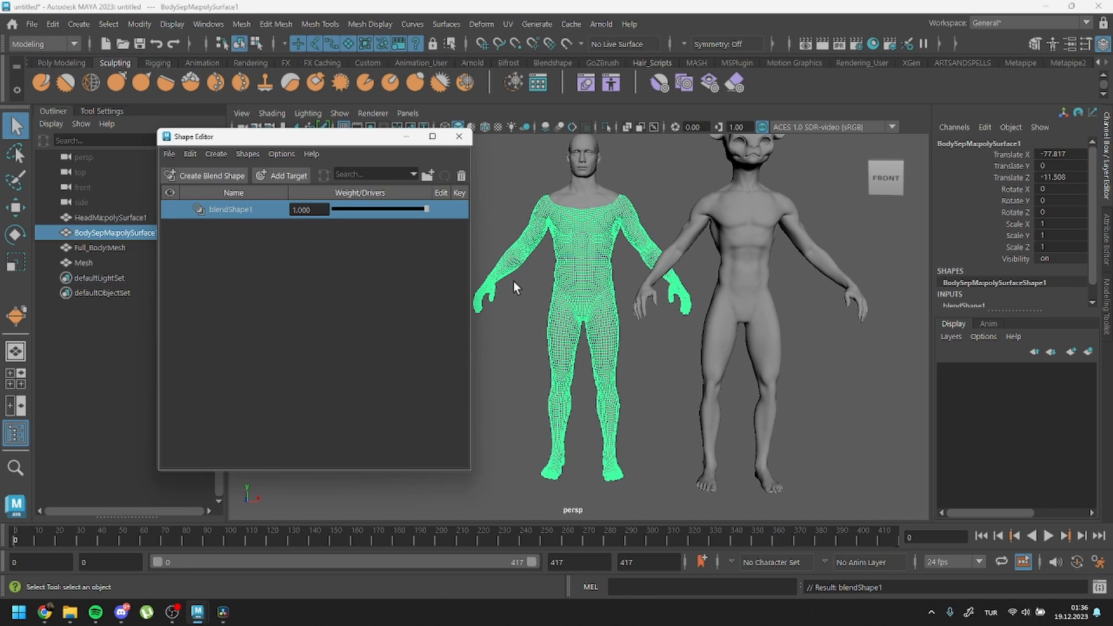
- Add the reordered creature body as a target on blendShape1 and start Export Selection as OBJ
right_click(229, 208)
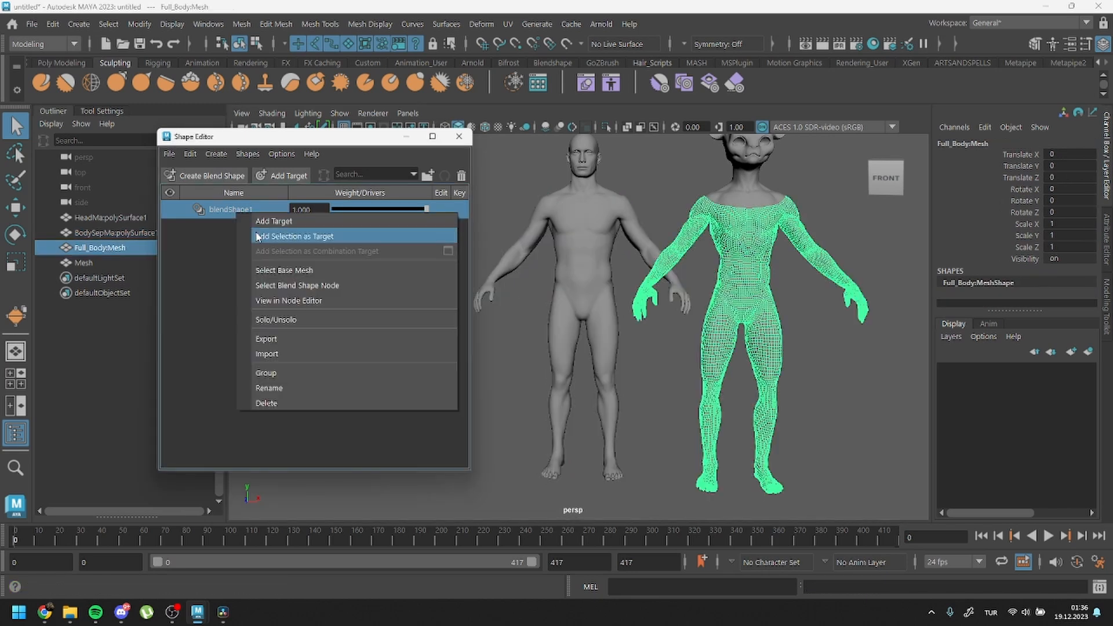
left_click(294, 236)
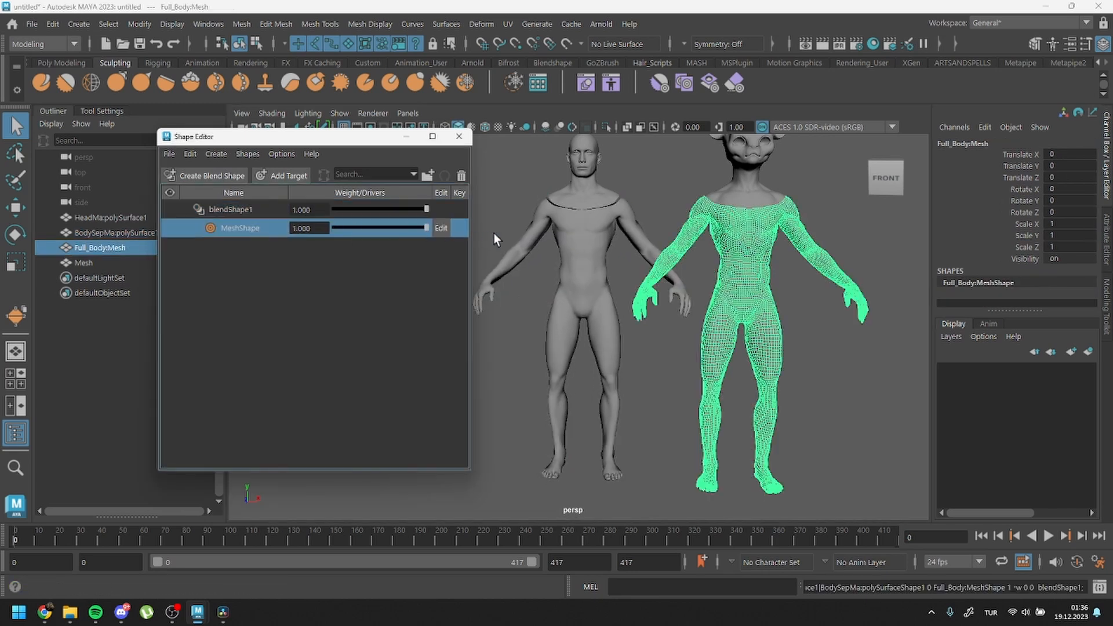
mouse_move(593, 270)
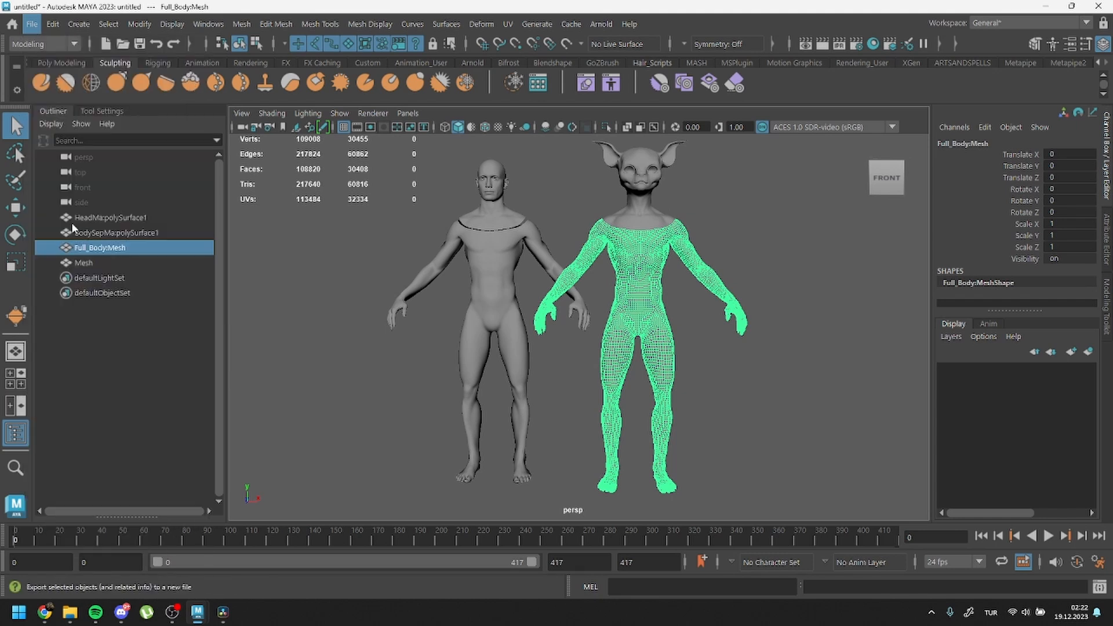
left_click(31, 24)
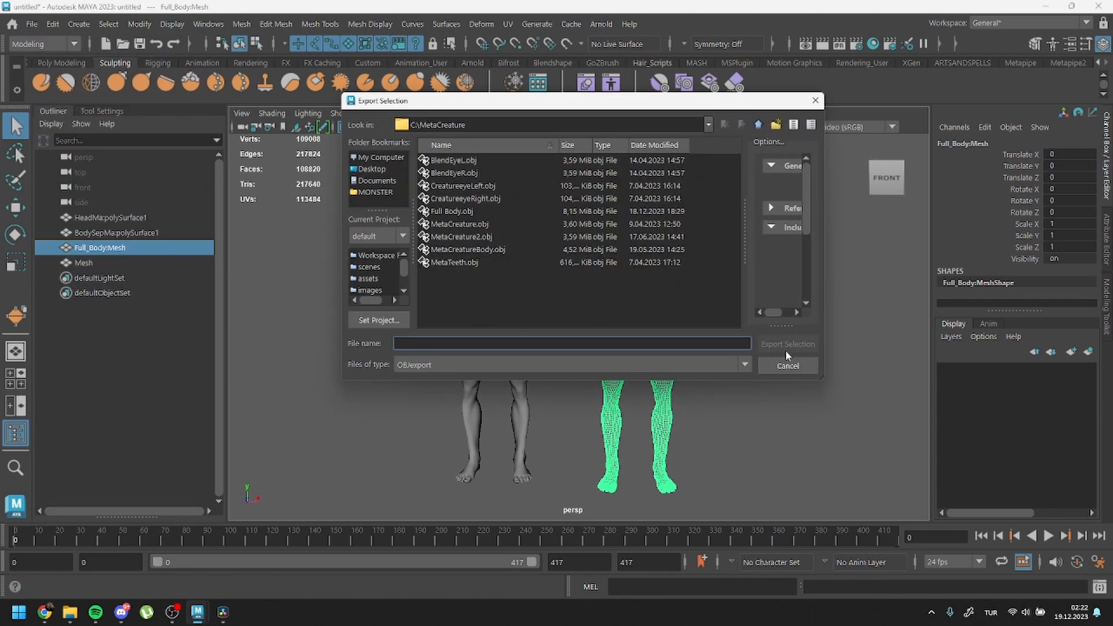